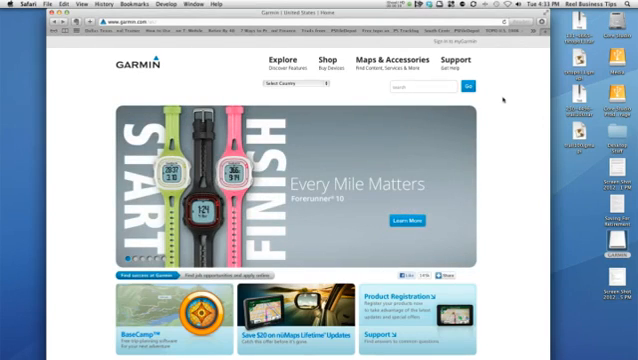
{"action": "mouse_move", "coordinate": [384, 60]}
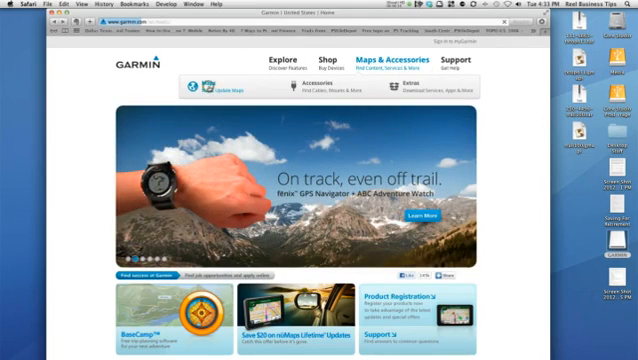
- Go to the Garmin Maps overview page and bring the In the City Maps section into view
{"action": "left_click", "coordinate": [388, 62]}
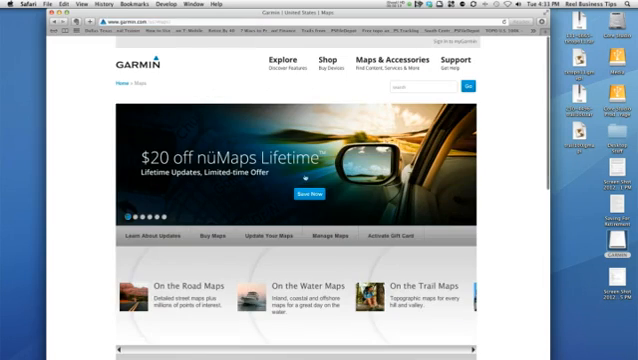
{"action": "scroll", "scroll_direction": "down", "scroll_amount": 3}
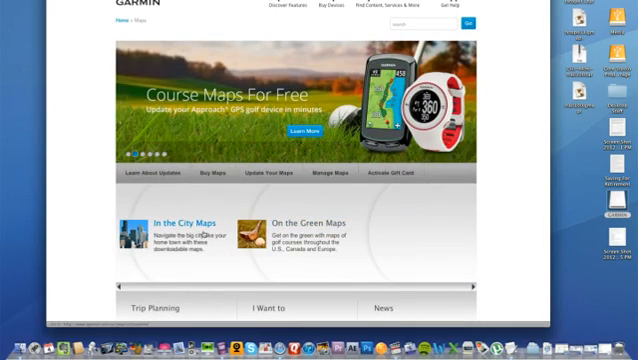
- Open the cityXplorer In the City Maps page and reveal its Available Regions list
{"action": "left_click", "coordinate": [168, 220]}
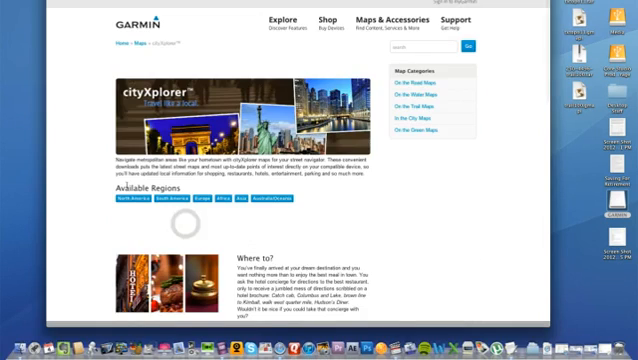
{"action": "scroll", "scroll_direction": "down", "scroll_amount": 3}
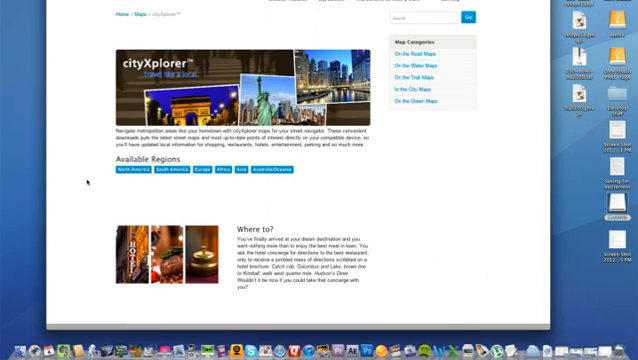
{"action": "scroll", "scroll_direction": "up", "scroll_amount": 3}
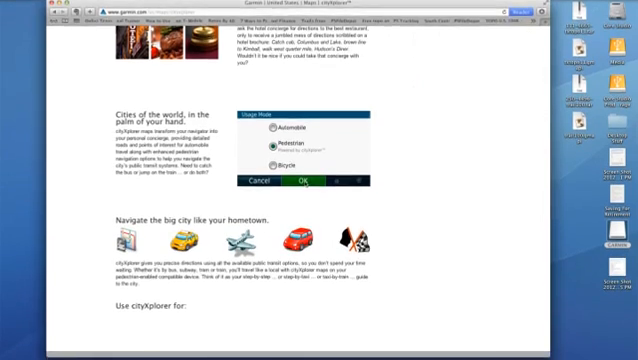
{"action": "scroll", "scroll_direction": "down", "scroll_amount": 3}
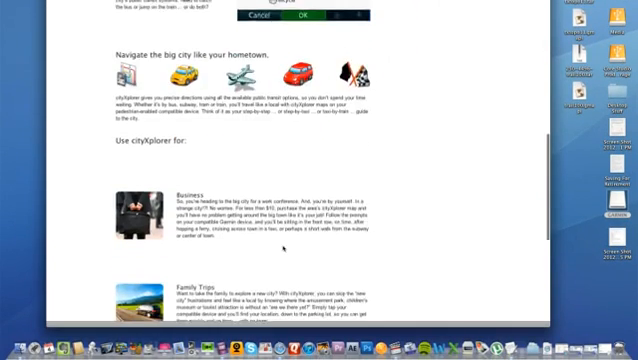
{"action": "scroll", "scroll_direction": "down", "scroll_amount": 3}
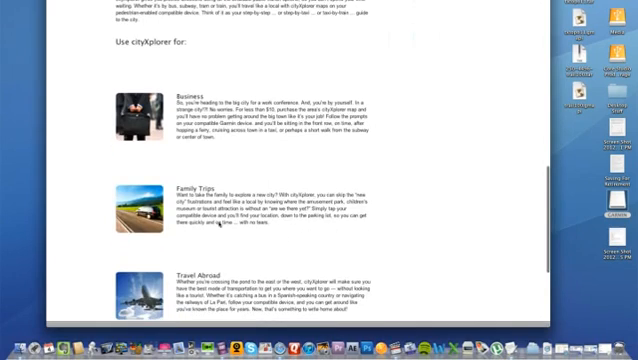
{"action": "scroll", "scroll_direction": "down", "scroll_amount": 3}
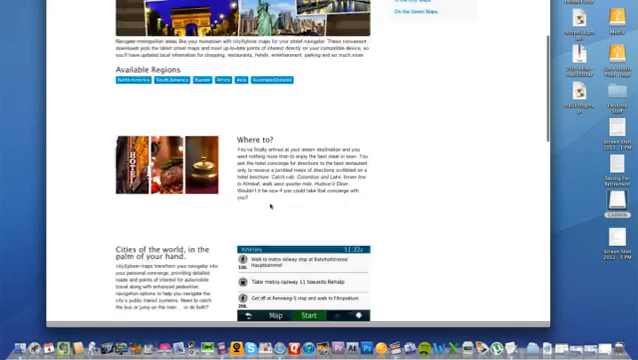
{"action": "scroll", "scroll_direction": "up", "scroll_amount": 3}
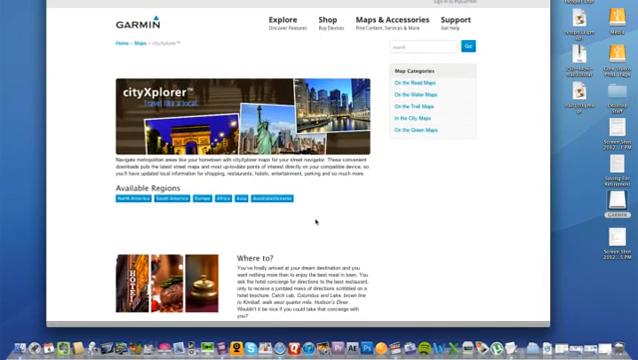
{"action": "scroll", "scroll_direction": "down", "scroll_amount": 3}
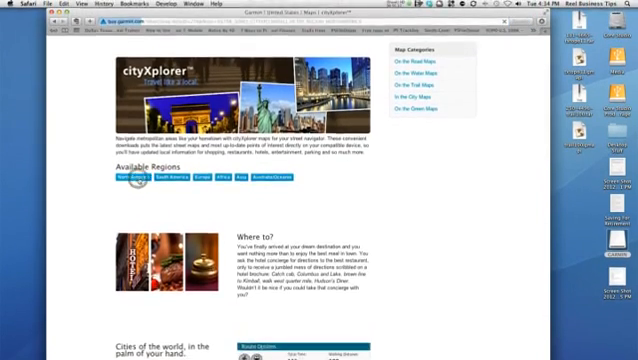
- Choose the North America region and open the cityXplorer North America – Los Angeles, CA product page
{"action": "left_click", "coordinate": [408, 90]}
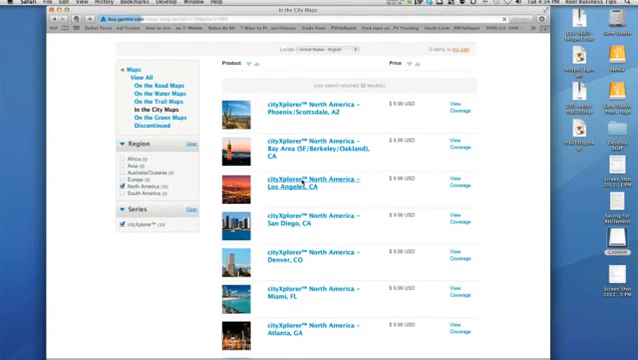
{"action": "left_click", "coordinate": [314, 180]}
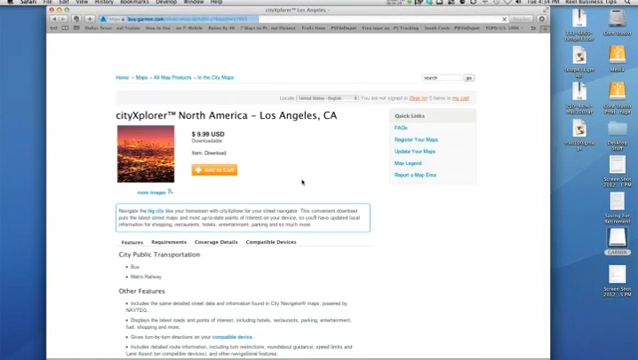